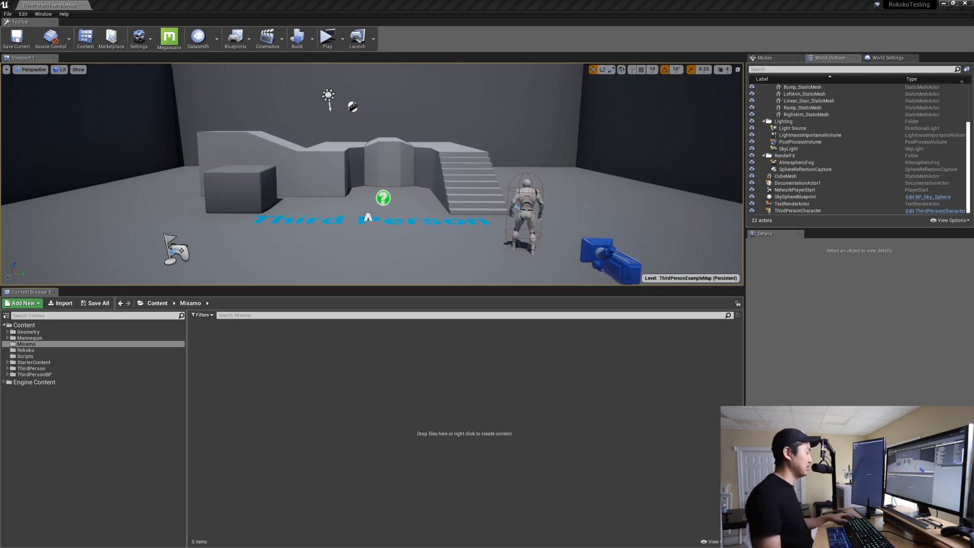
mouse_move(139, 379)
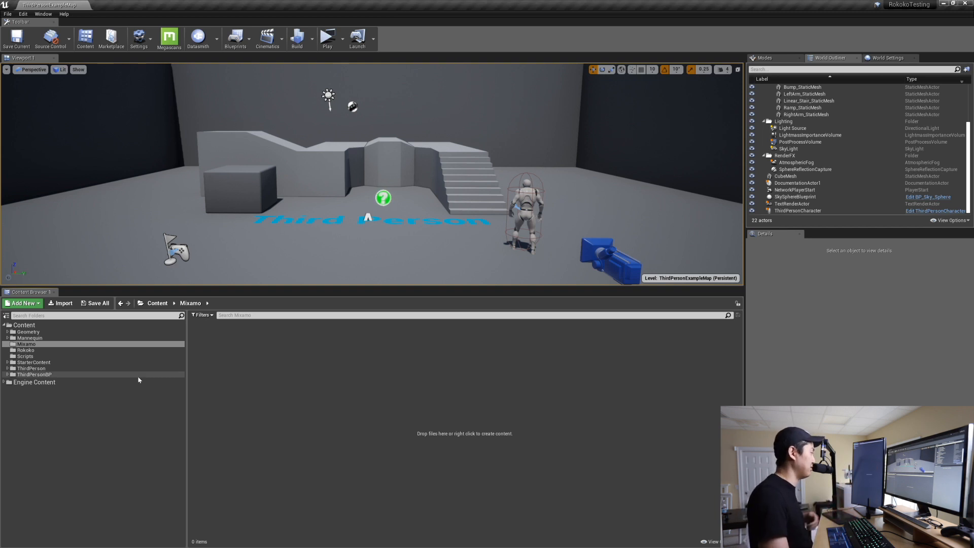
- Import Male01Rokoko.fbx from MixamoAnimDownloads into the Mixamo folder with default Import All options
left_click(60, 302)
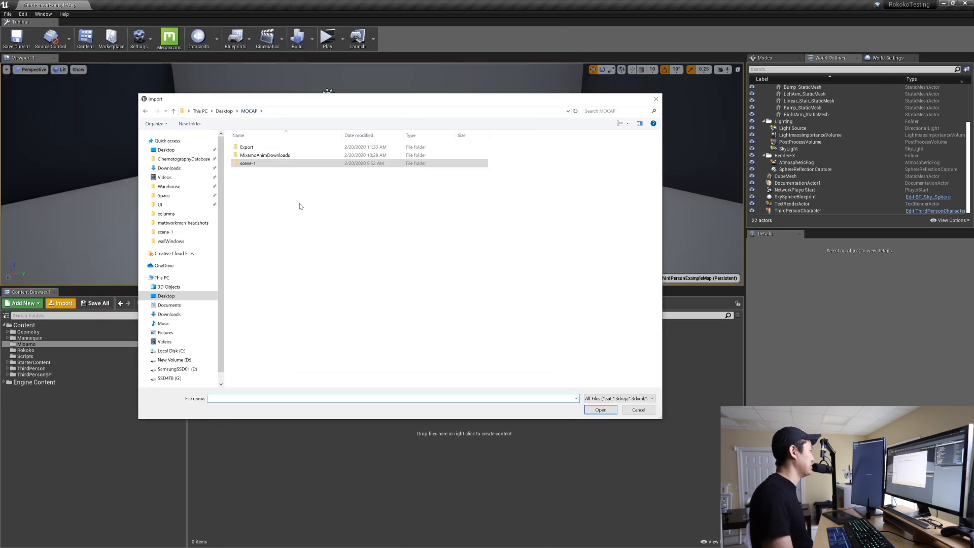
double_click(263, 154)
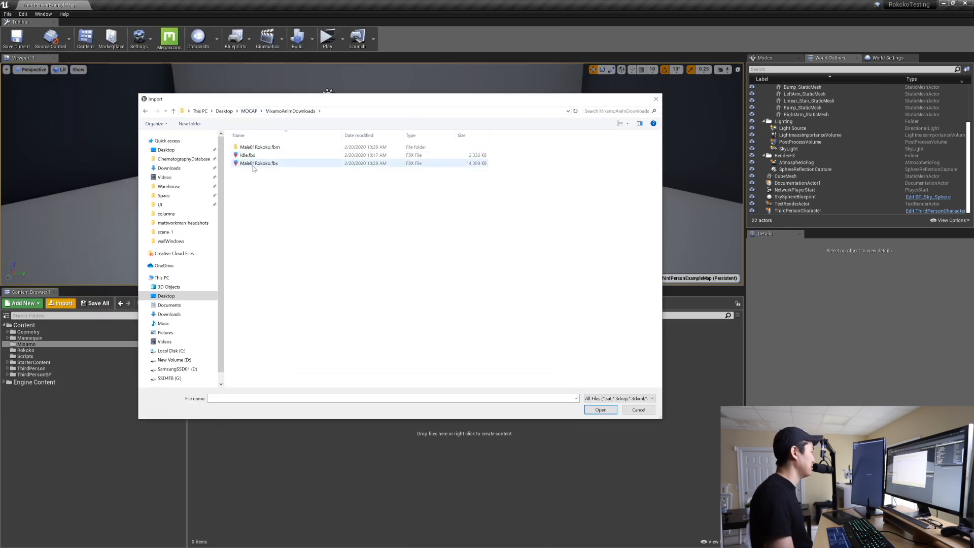
left_click(600, 408)
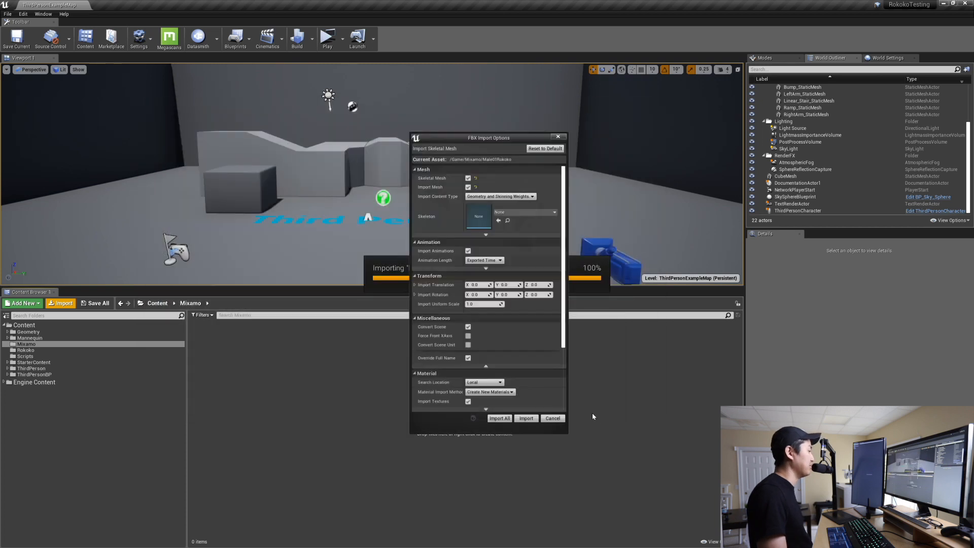
left_click(526, 417)
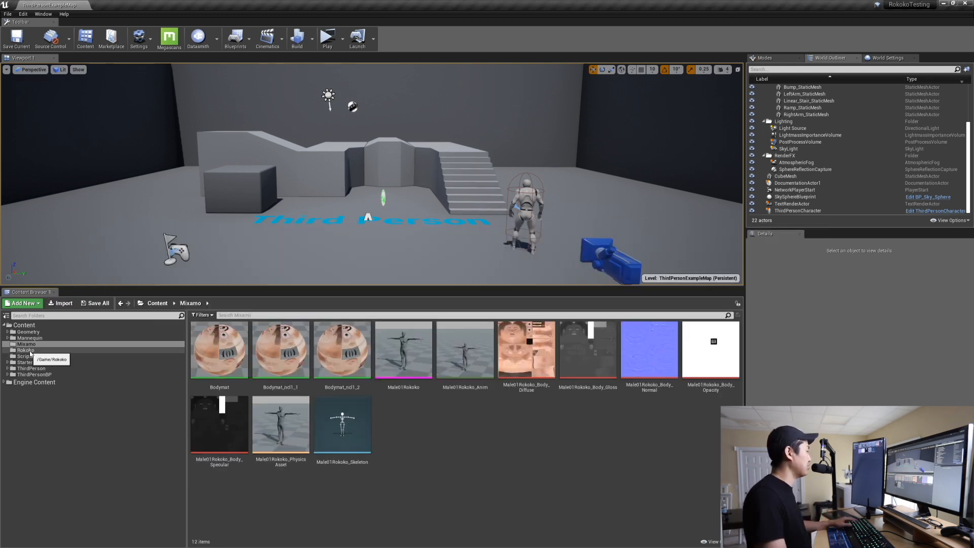
- Choose take-1_MIXAMO_N43.fbx from MOCAP > Export for import into the Rokoko folder
left_click(59, 303)
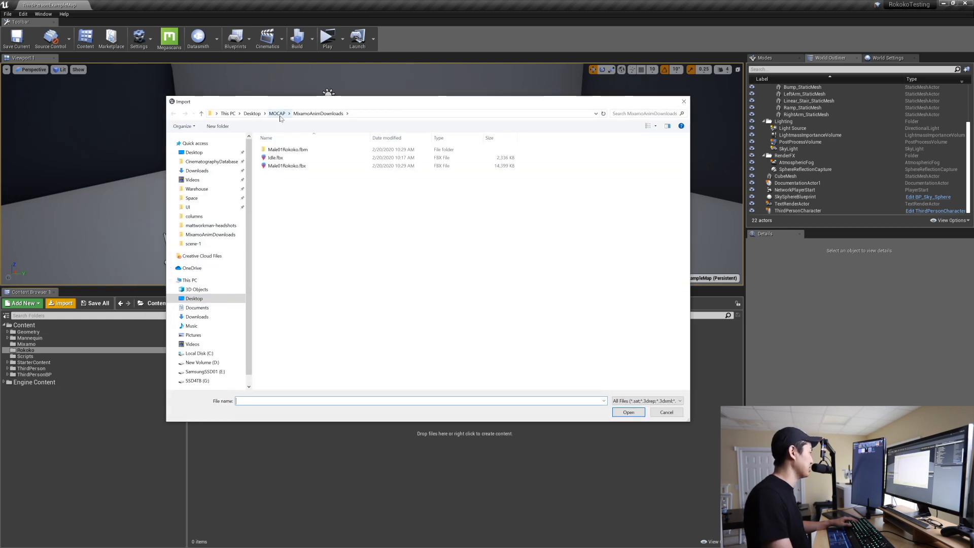
left_click(277, 112)
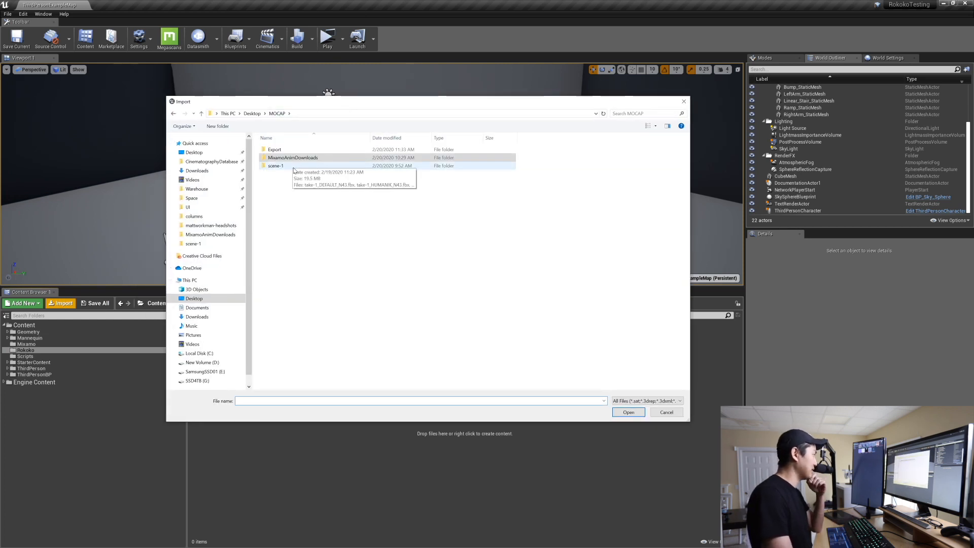
double_click(275, 166)
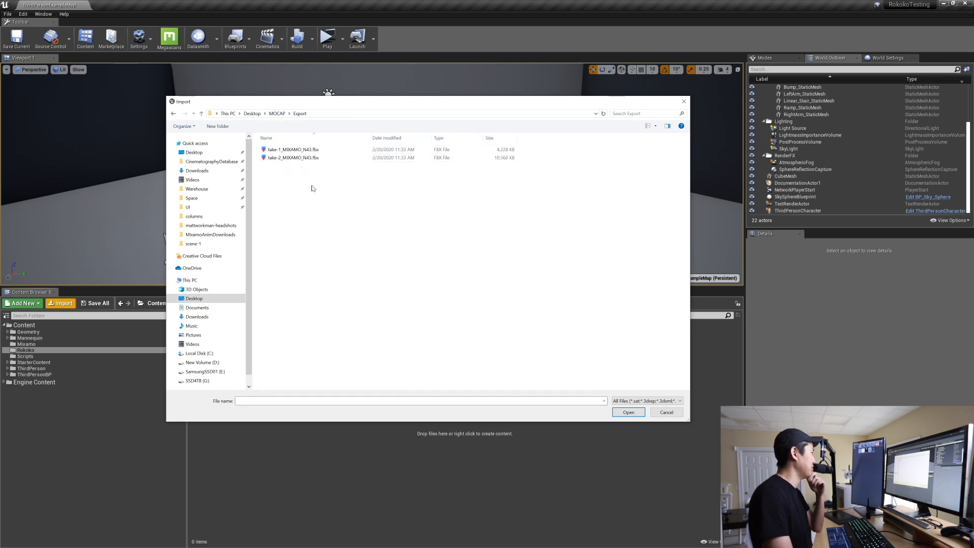
left_click(292, 150)
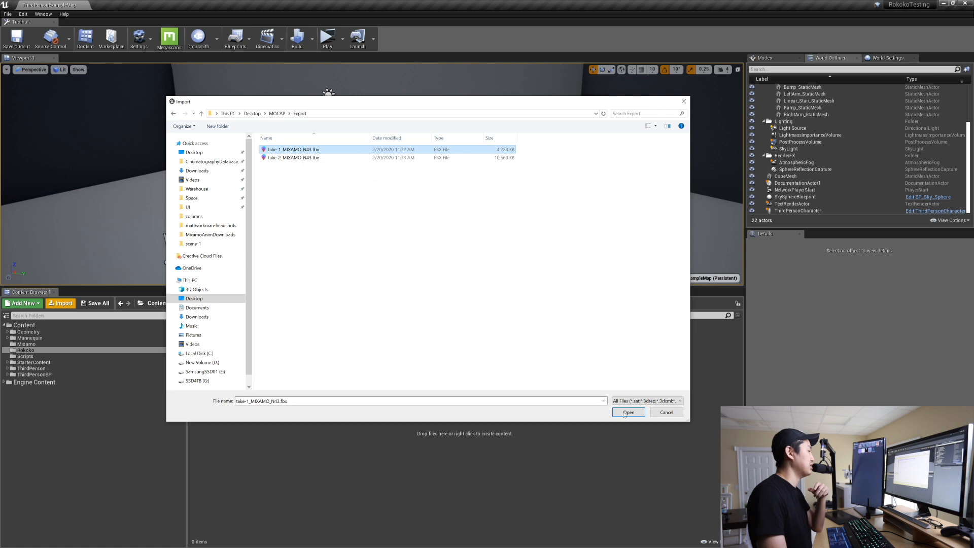
left_click(628, 412)
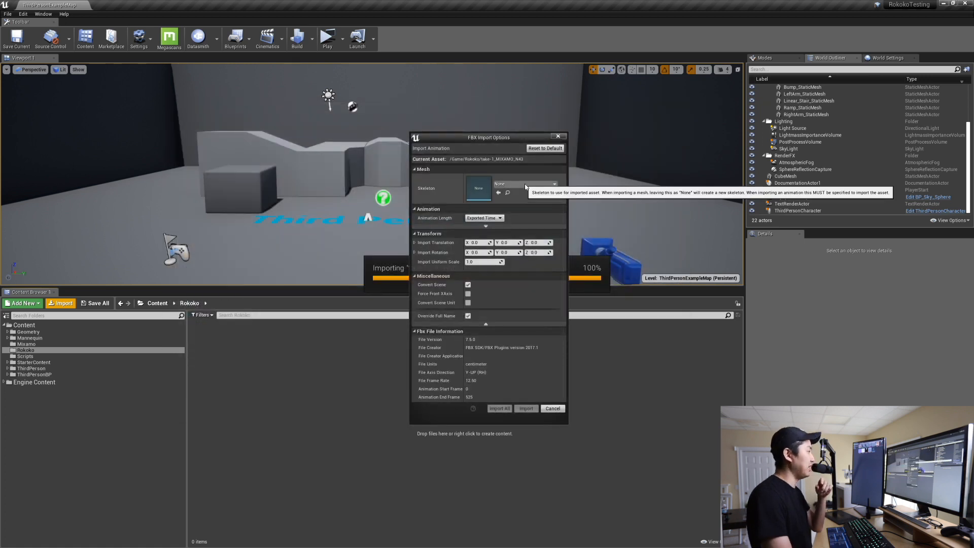
- Bind the take to Male01Rokoko_Skeleton and import it
left_click(553, 184)
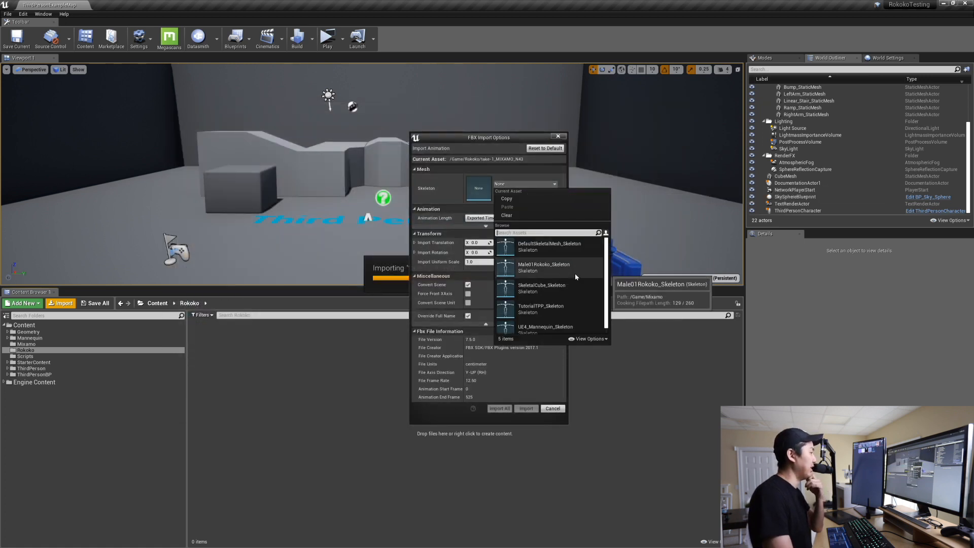
left_click(545, 267)
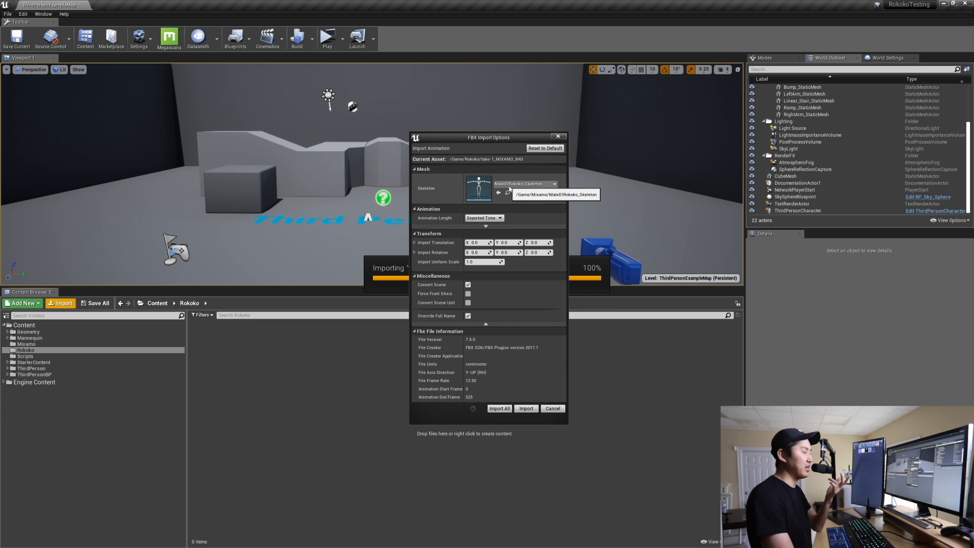
left_click(526, 407)
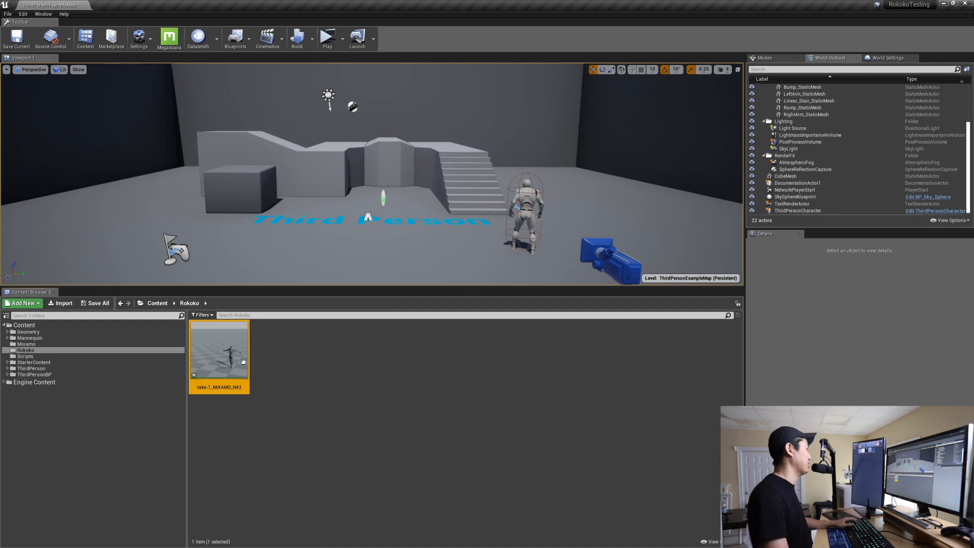
- Preview take-1_MIXAMO_N43 on the timeline, scrubbing and playing it, then return to the level editor
double_click(219, 348)
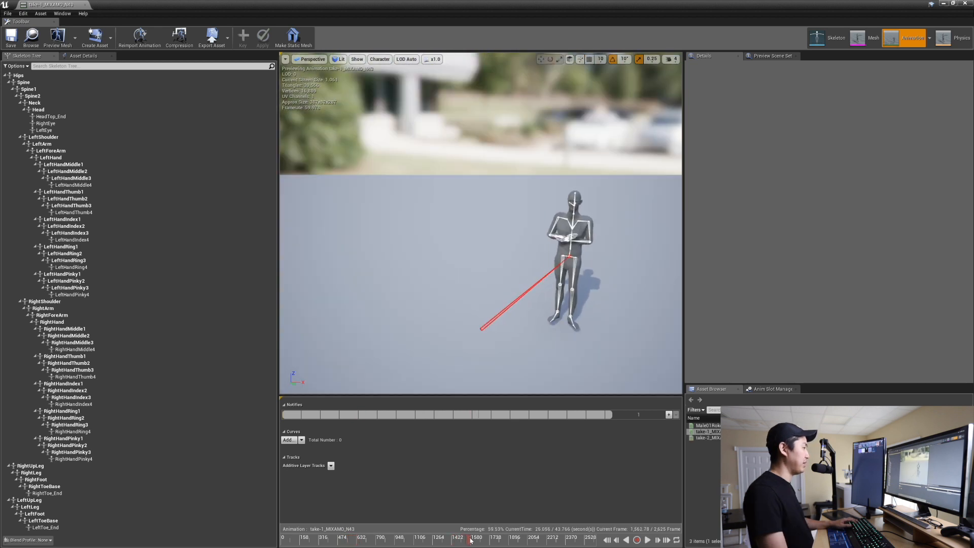
left_click(477, 538)
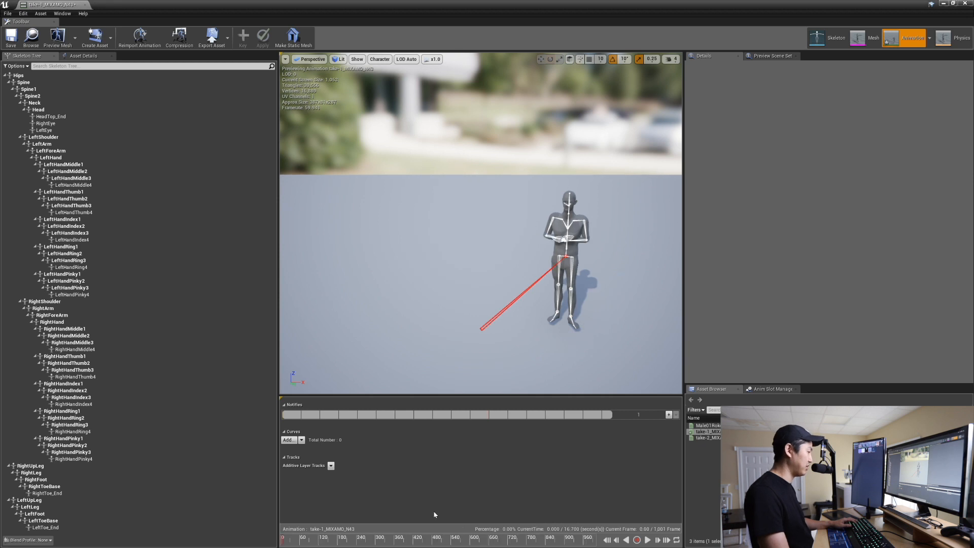
left_click(419, 537)
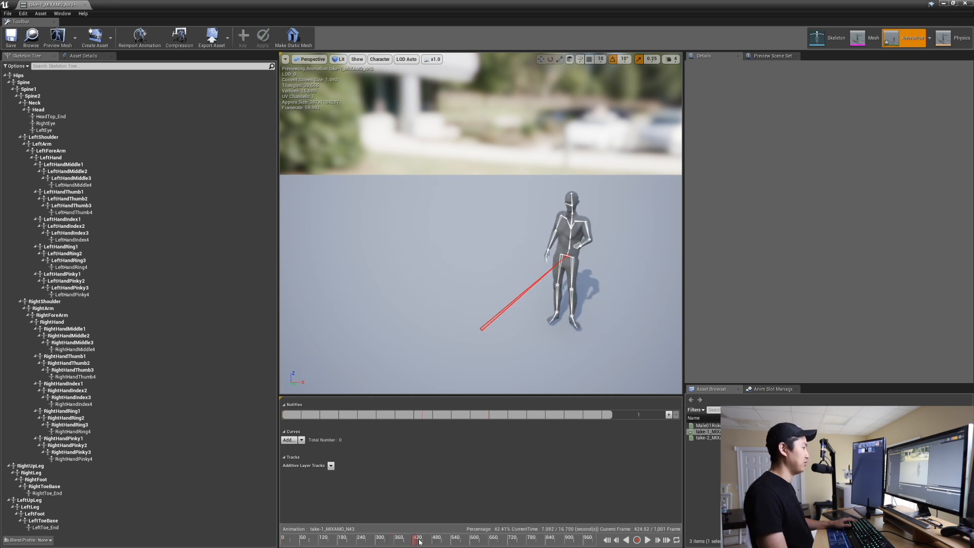
left_click(527, 537)
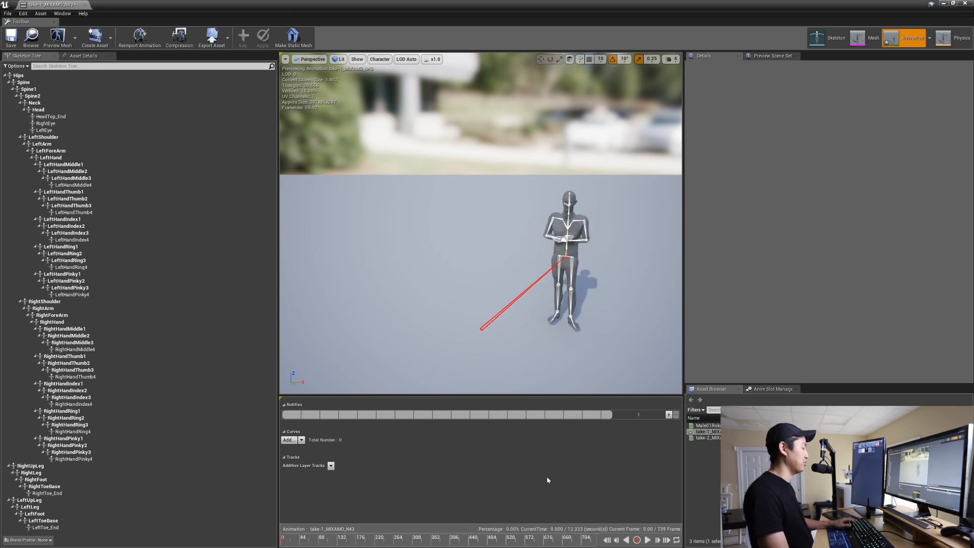
left_click(433, 536)
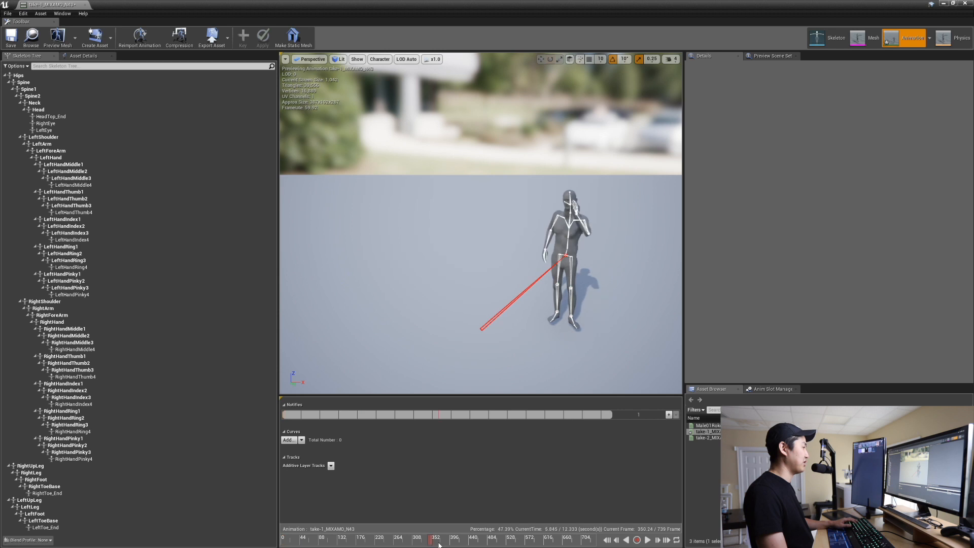
left_click(282, 536)
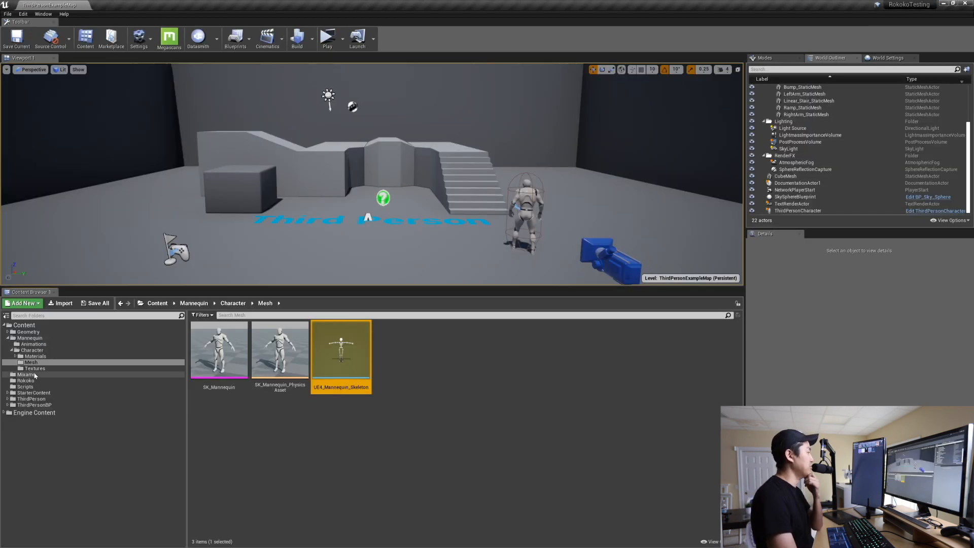
- Retarget Male01Rokoko_Skeleton from UE4_Mannequin_Skeleton and view its bone mapping in the skeleton editor
left_click(26, 375)
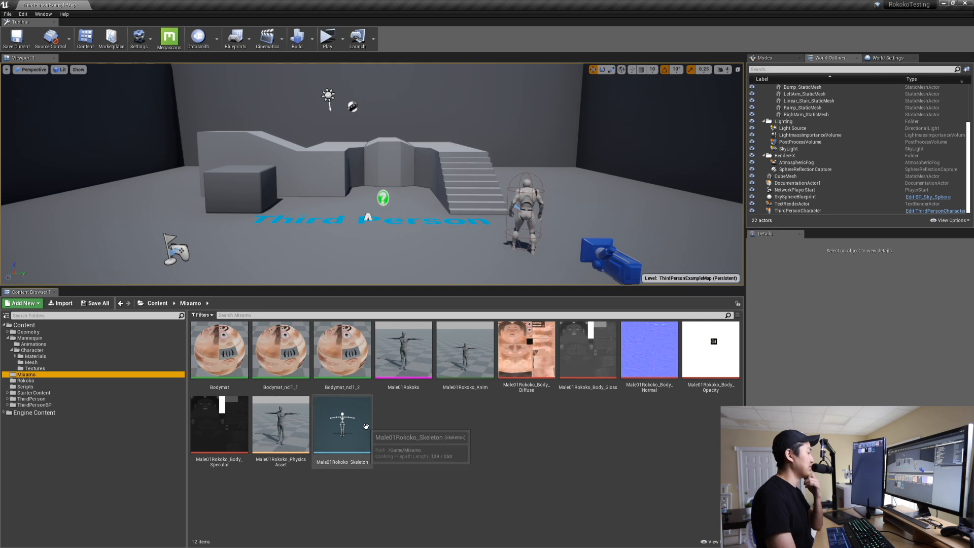
right_click(342, 425)
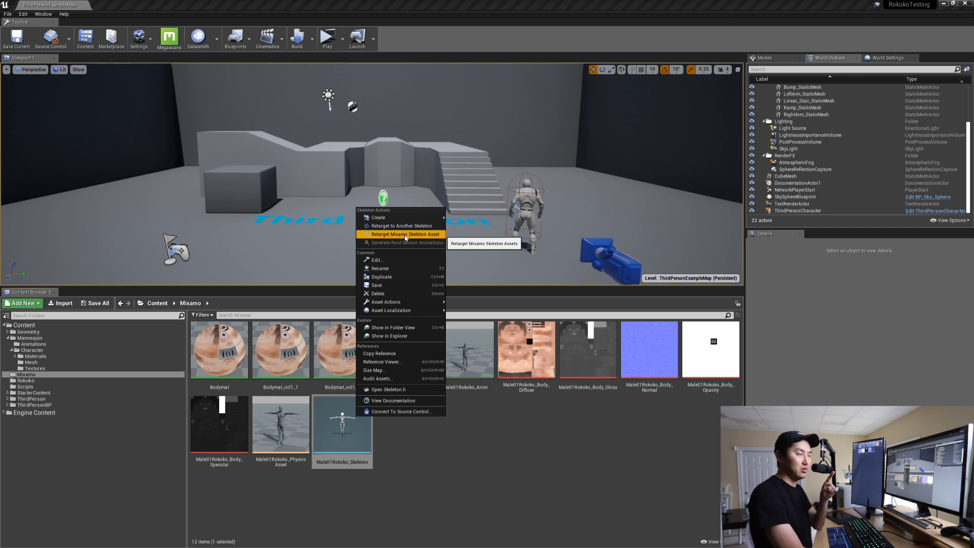
left_click(404, 235)
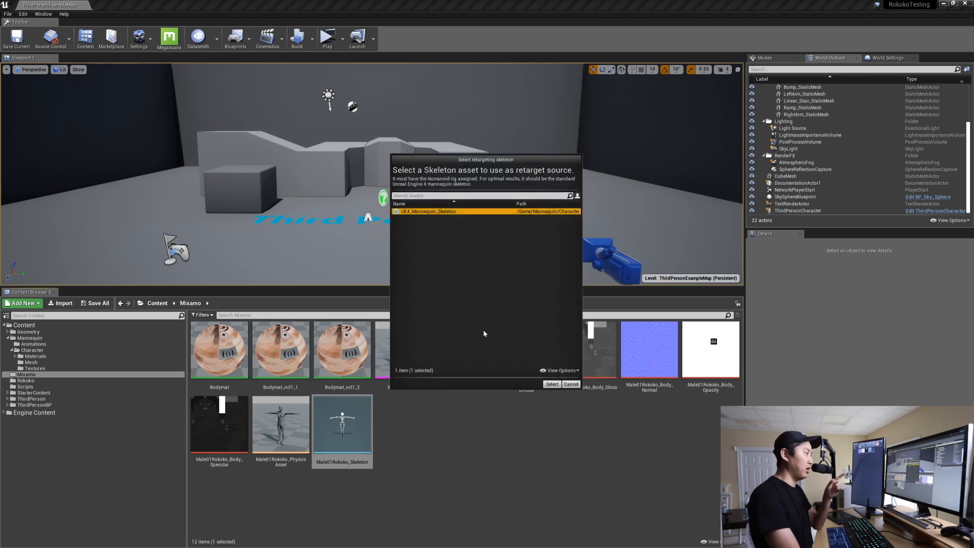
left_click(551, 383)
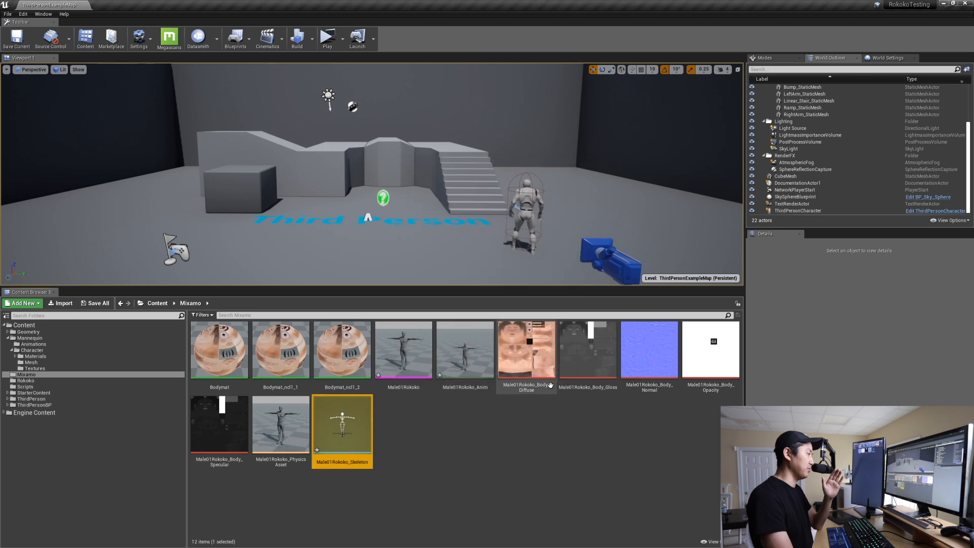
mouse_move(400, 429)
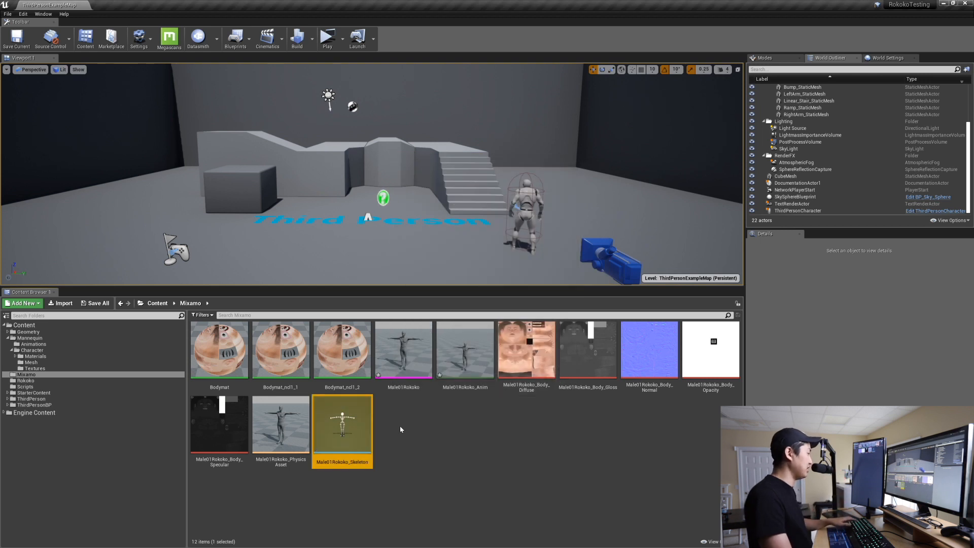
double_click(342, 424)
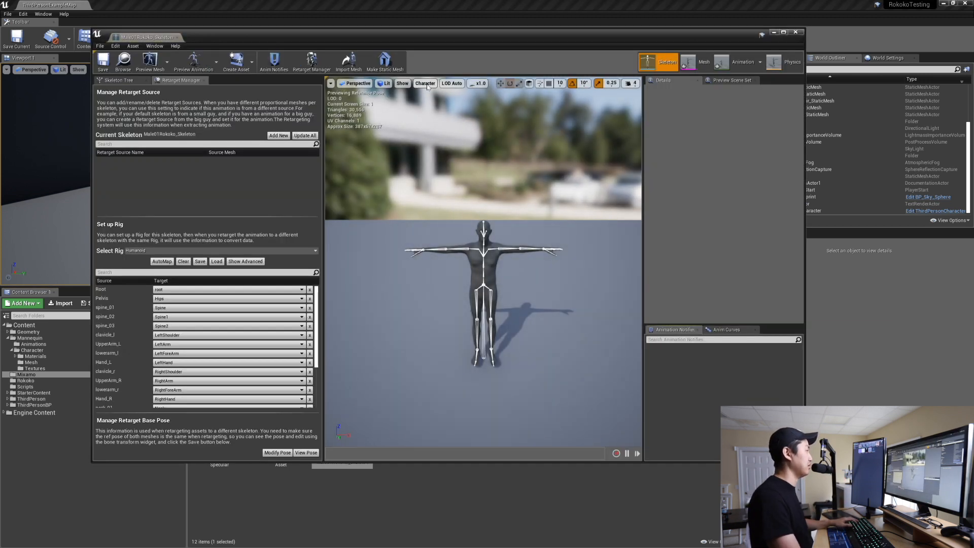
- Duplicate and retarget both Rokoko takes onto UE4_Mannequin_Skeleton
left_click(306, 453)
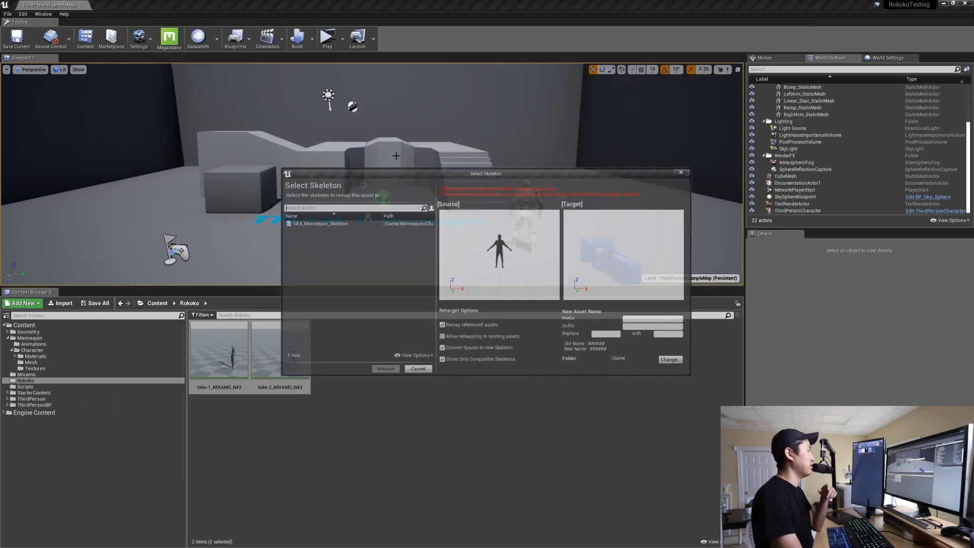
left_click(320, 222)
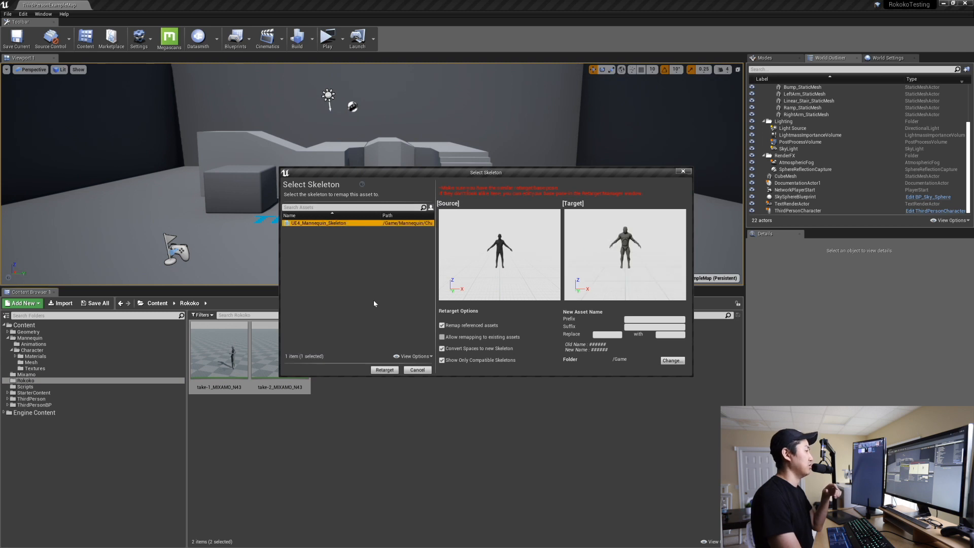
left_click(383, 370)
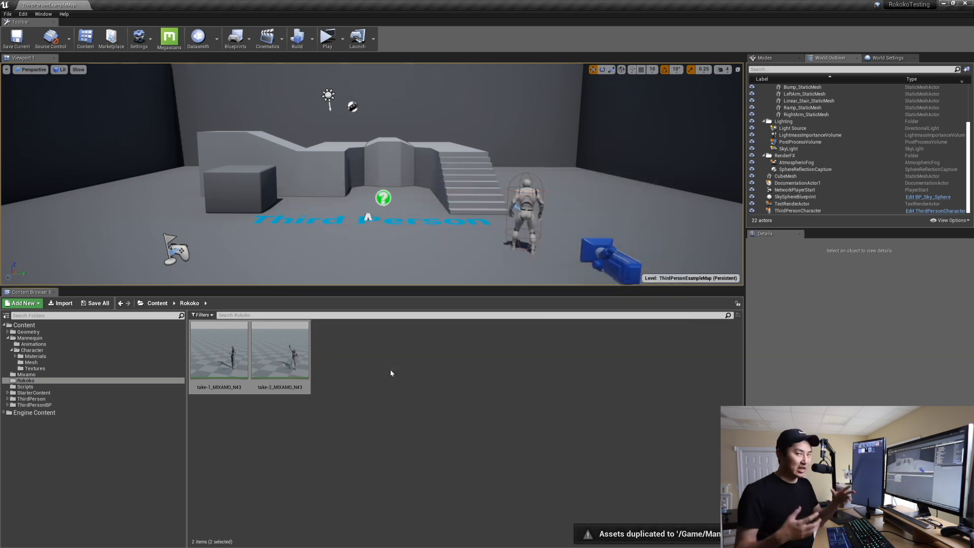
left_click(158, 302)
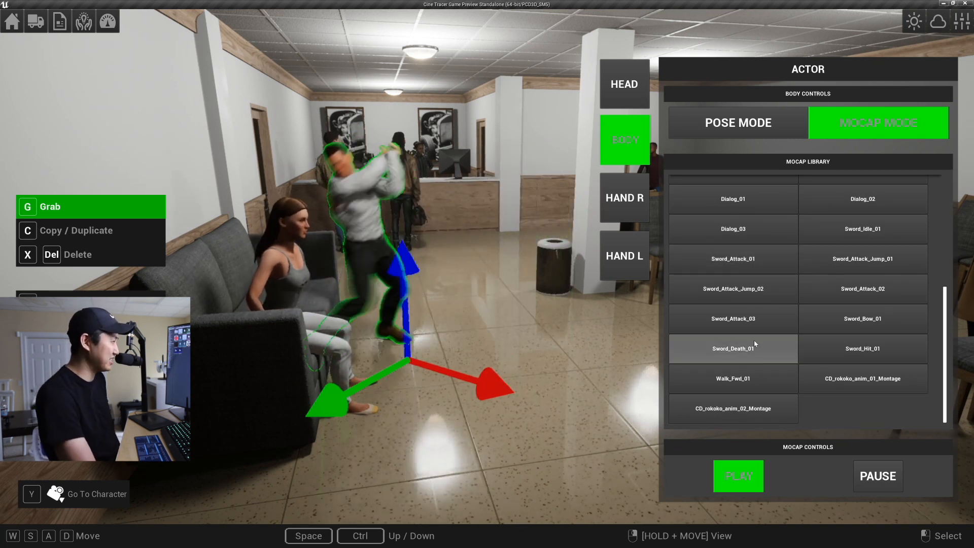
- Apply CD_rokoko_anim_01_Montage from the Mocap Library to the standing man
left_click(863, 378)
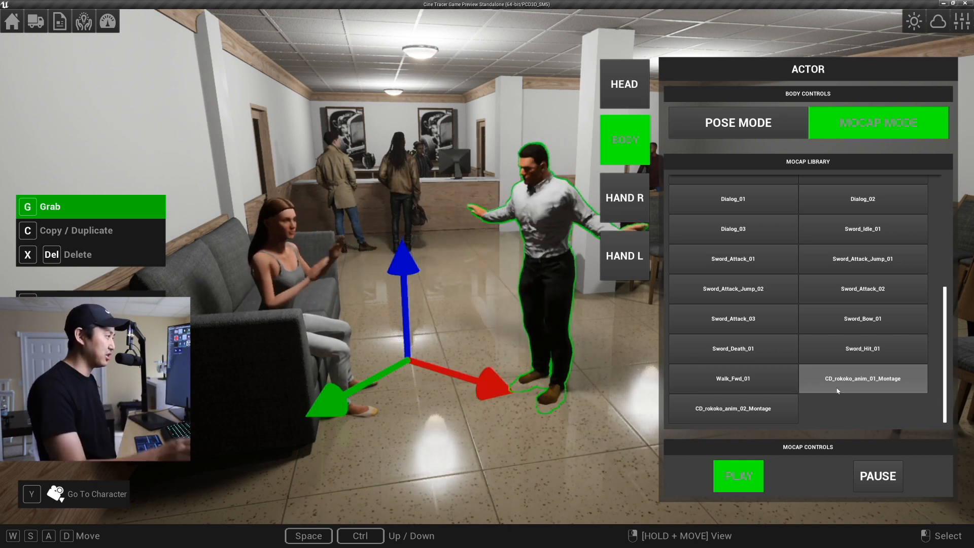
left_click(732, 408)
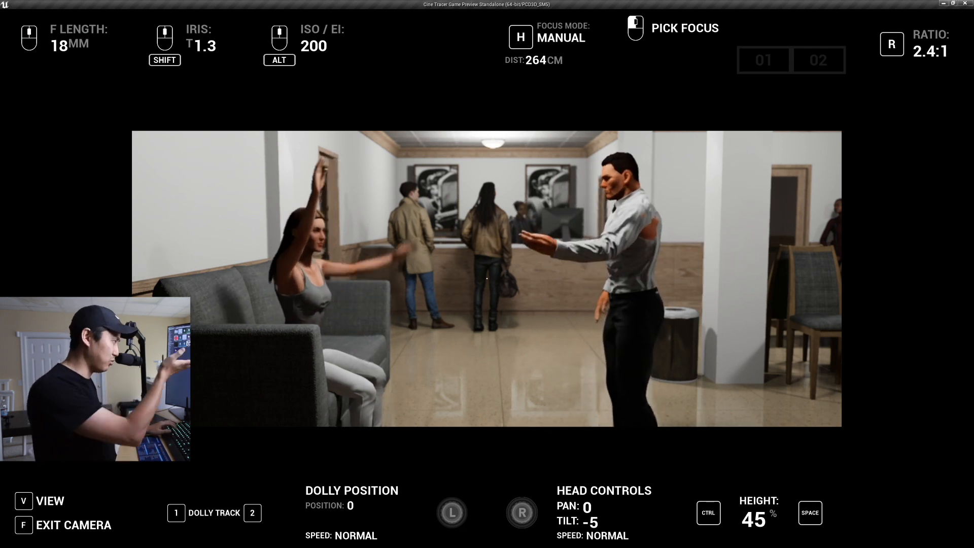
- Start the camera dollying along its track while both actors animate
left_click(452, 513)
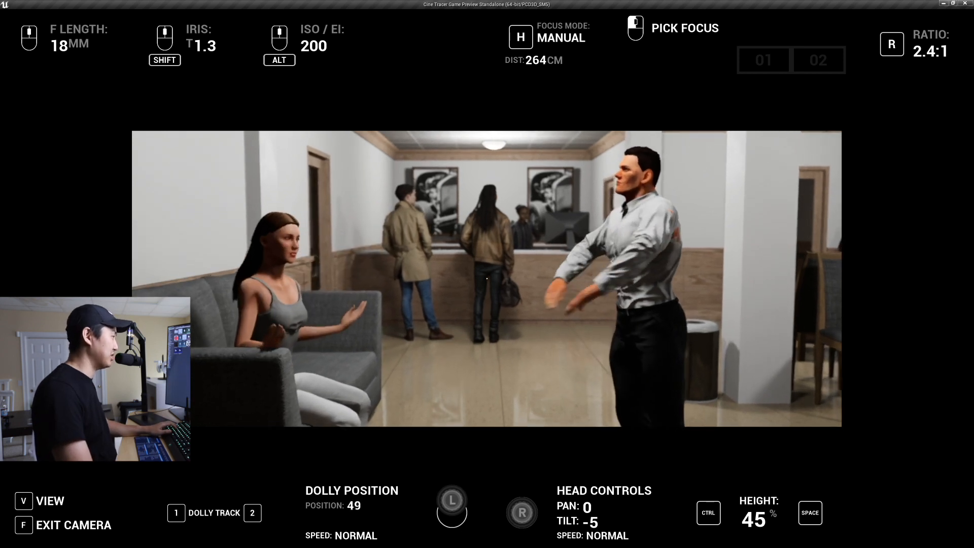